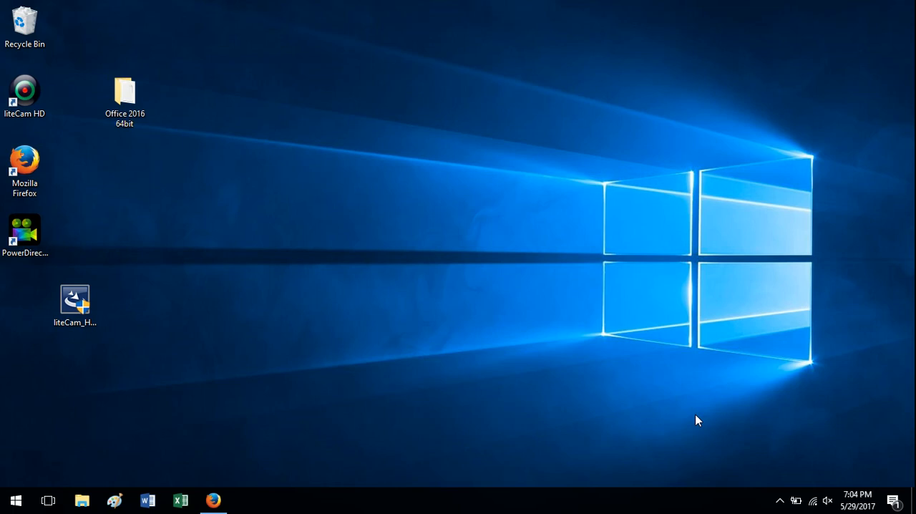
mouse_move(404, 318)
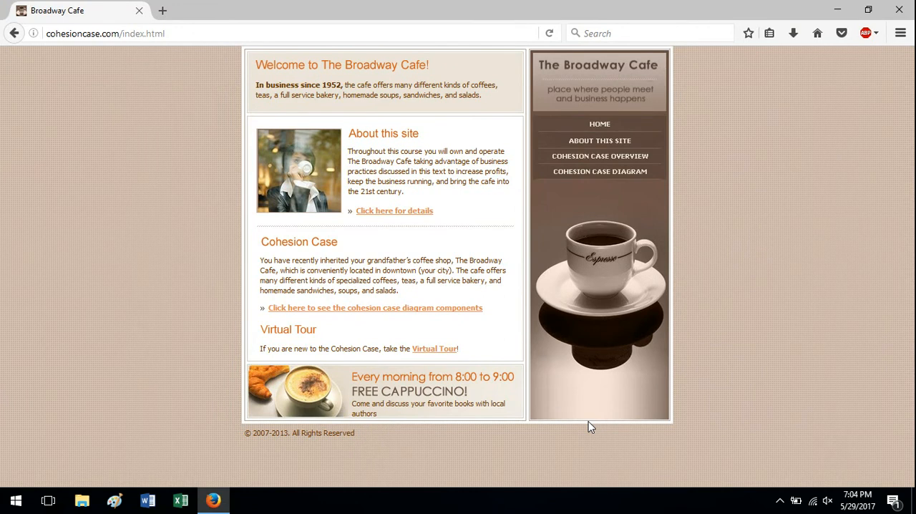
mouse_move(733, 163)
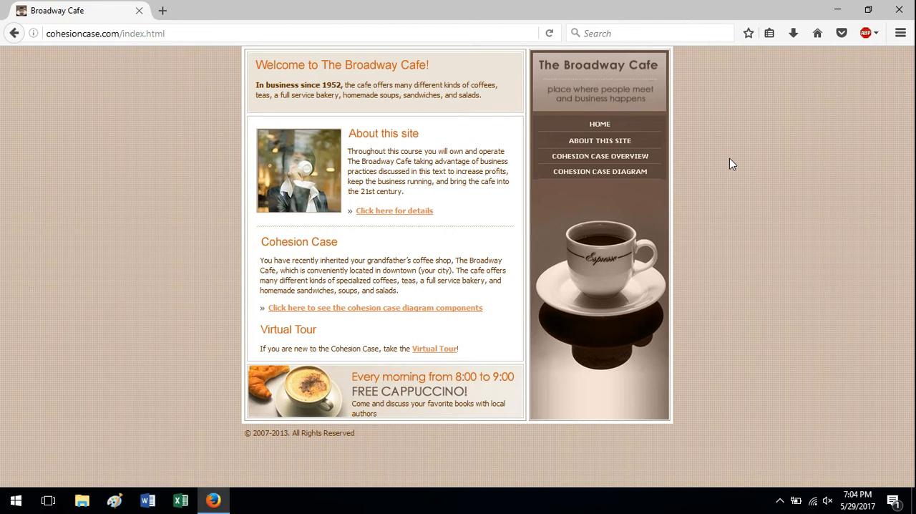
mouse_move(756, 169)
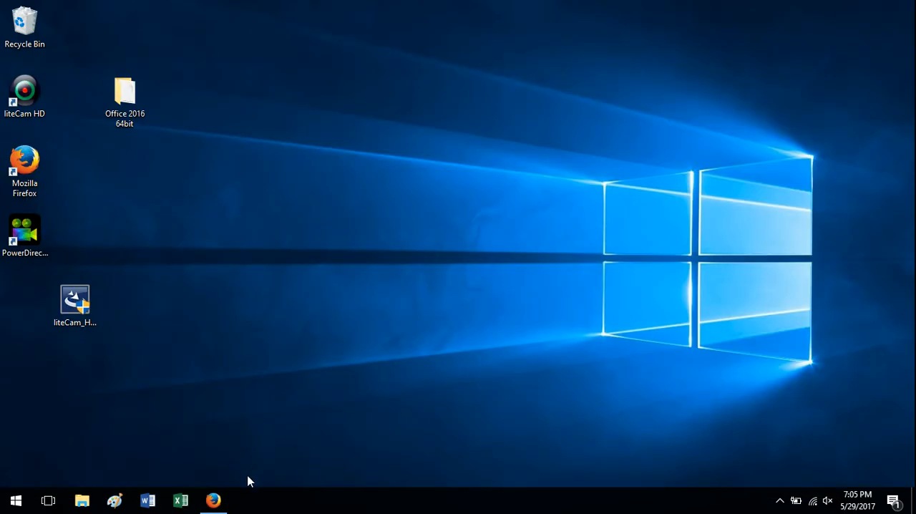
Restore the Broadway Cafe page from the taskbar and select its web address
click(213, 499)
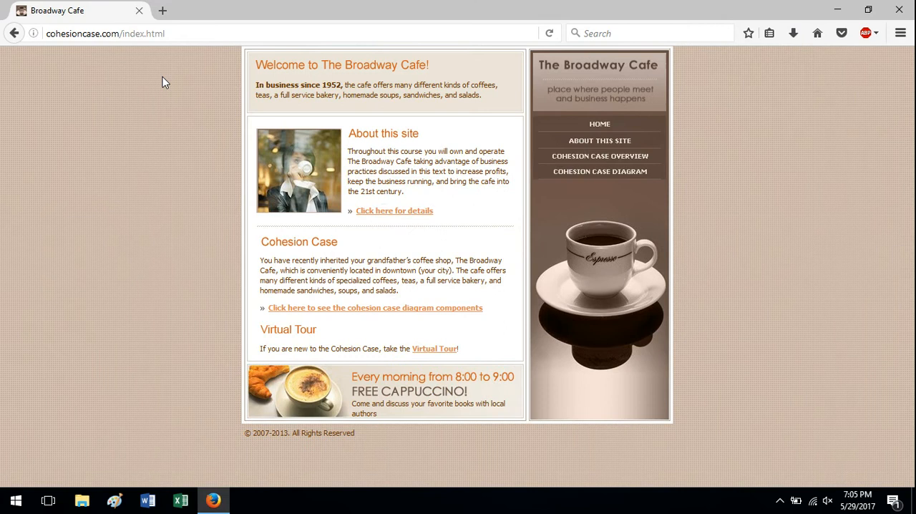
mouse_move(755, 177)
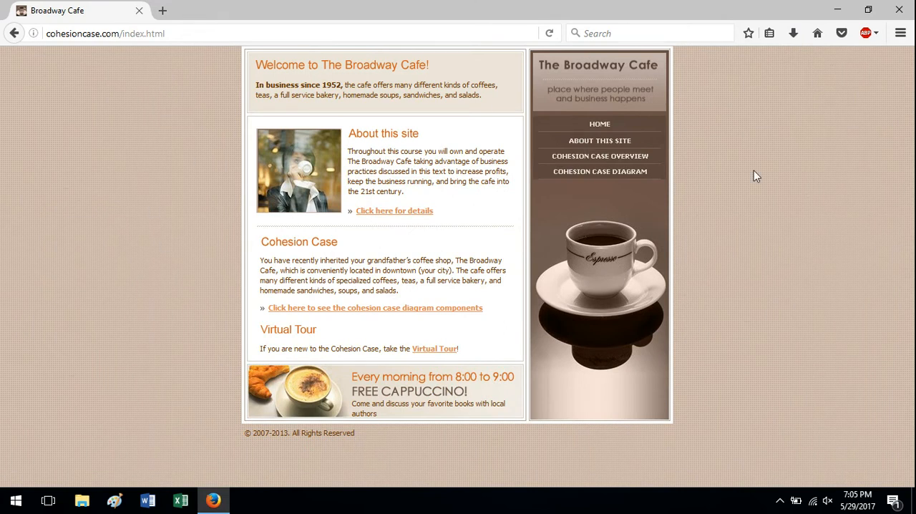
mouse_move(136, 150)
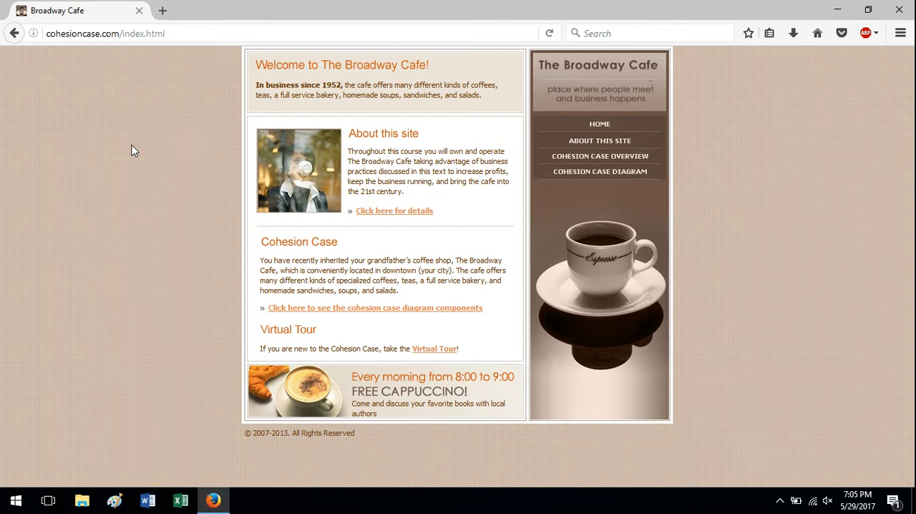
click(214, 33)
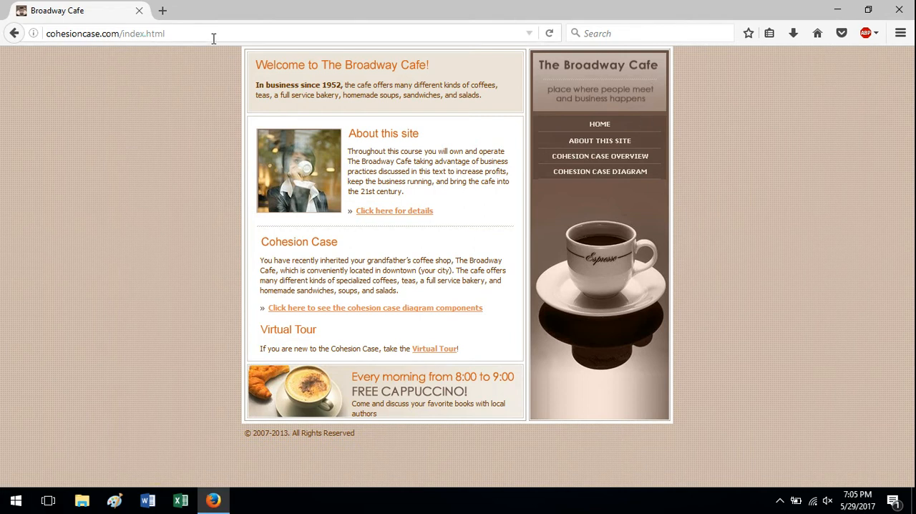
click(105, 33)
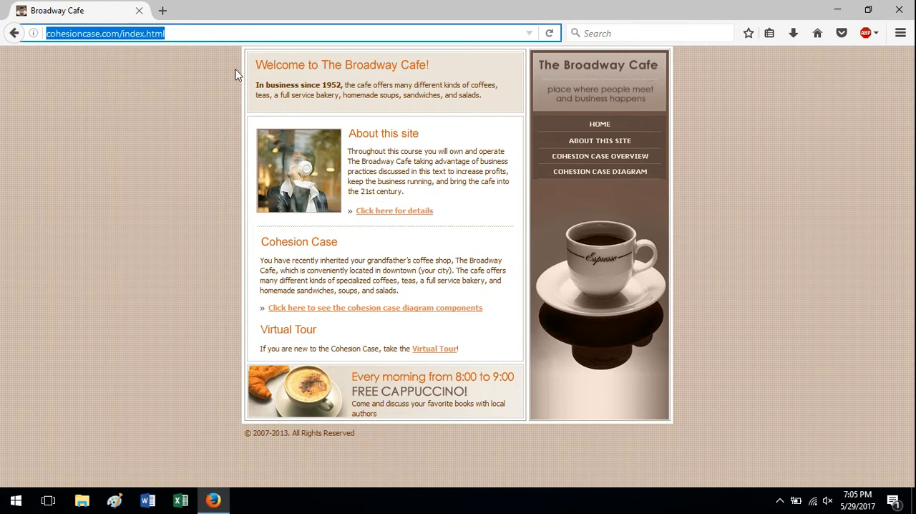
mouse_move(733, 213)
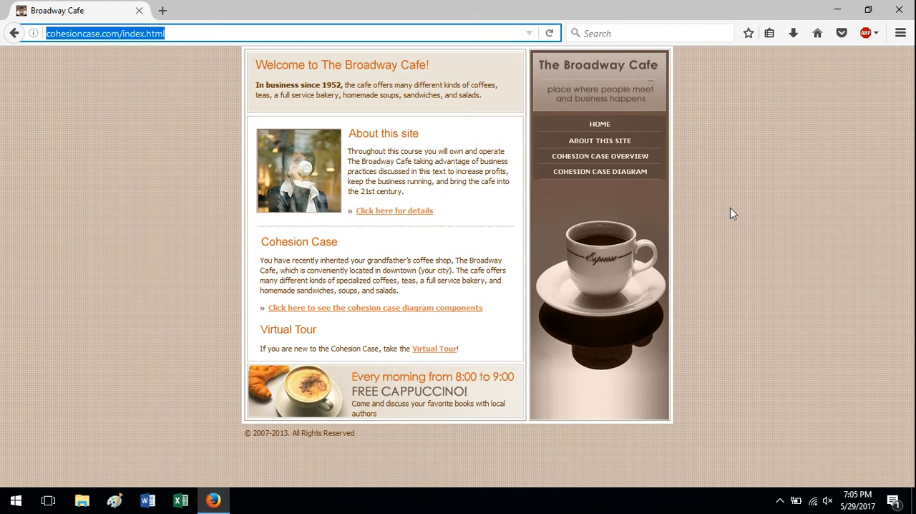
mouse_move(722, 218)
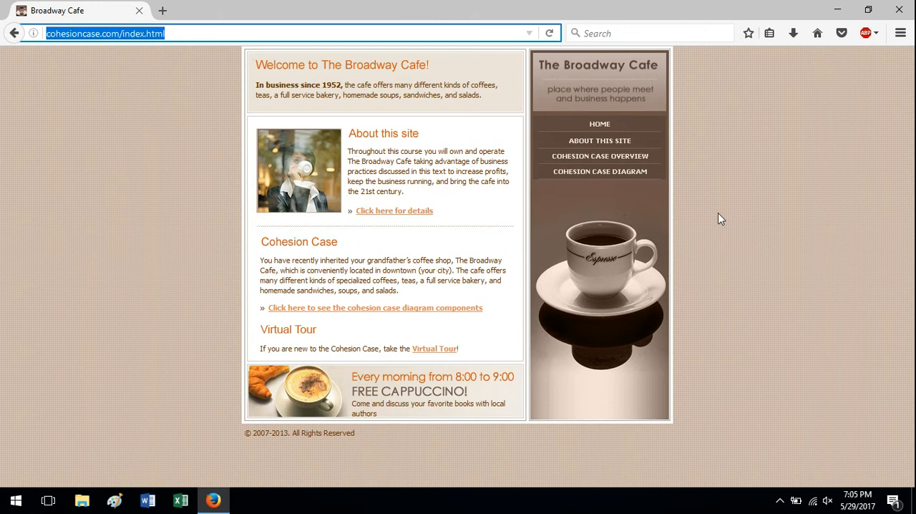
mouse_move(716, 158)
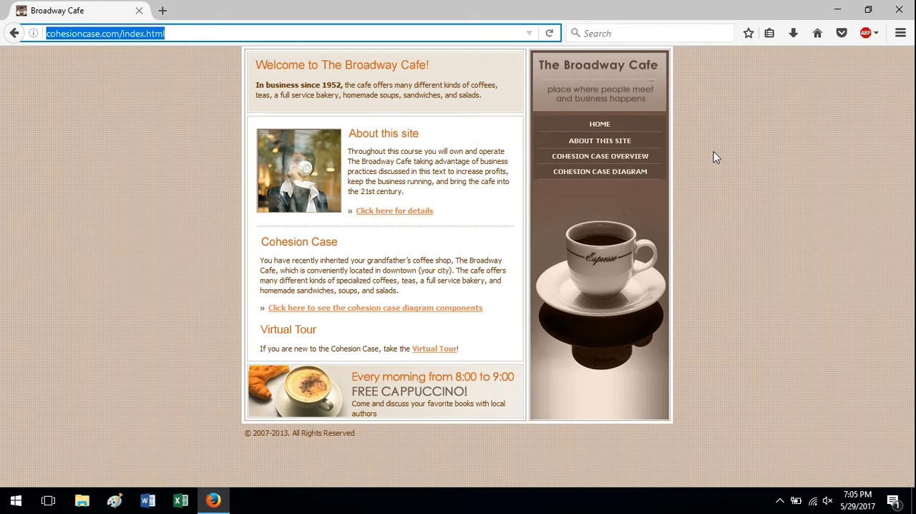
mouse_move(805, 154)
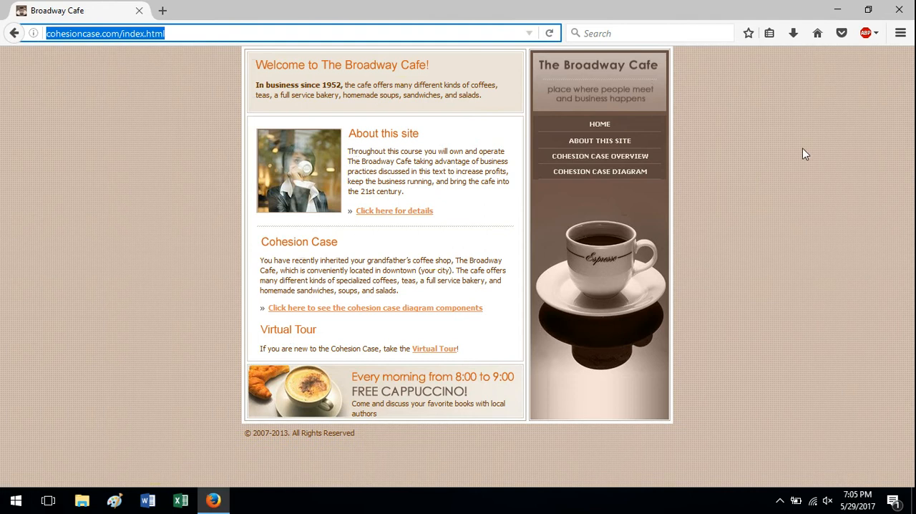
mouse_move(435, 112)
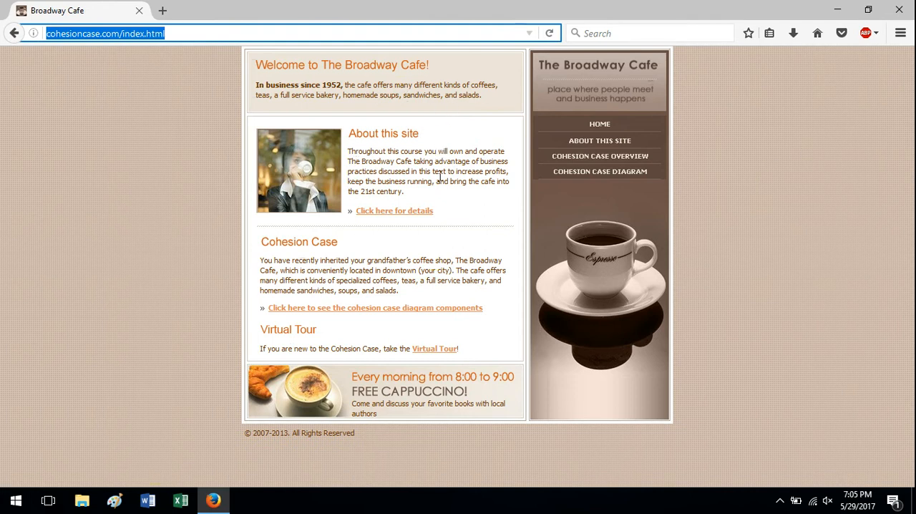
mouse_move(600, 156)
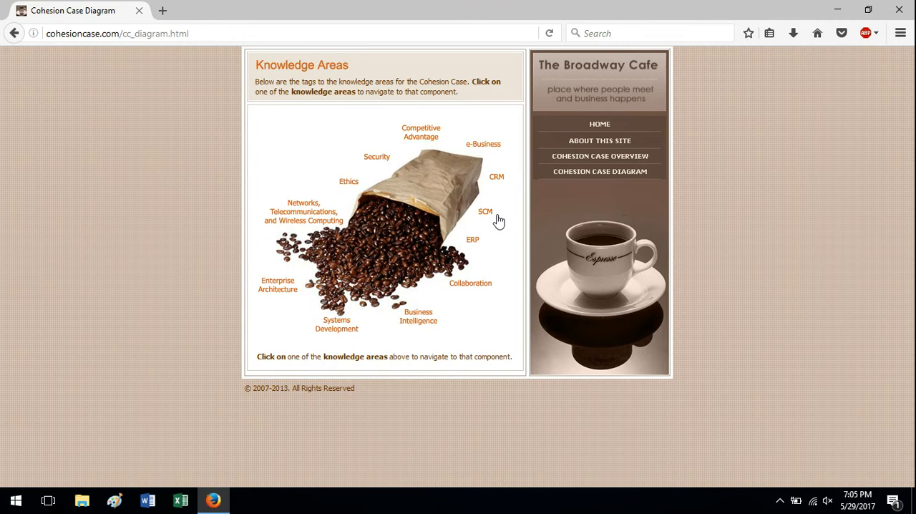
mouse_move(432, 209)
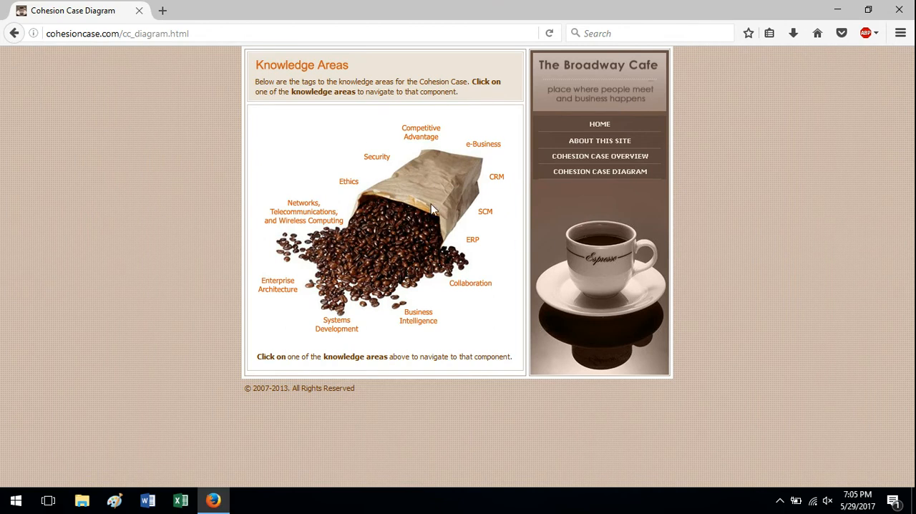
mouse_move(458, 143)
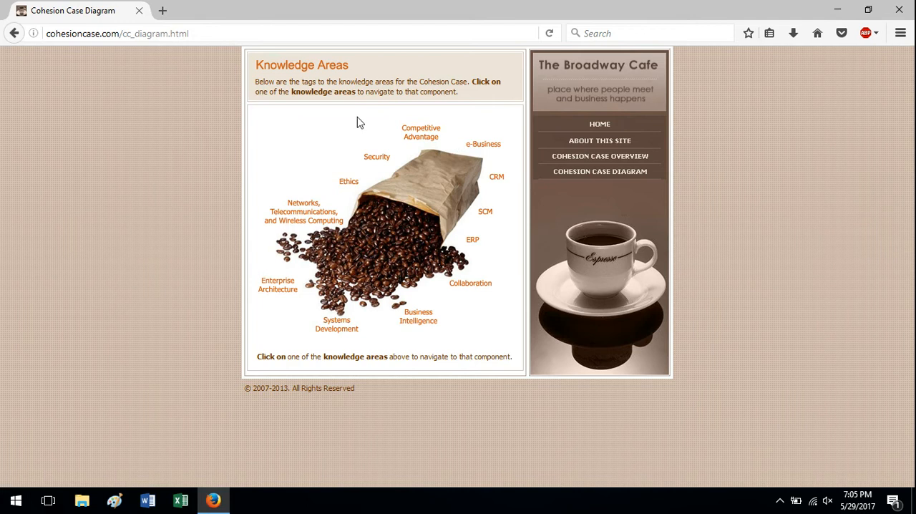
mouse_move(356, 93)
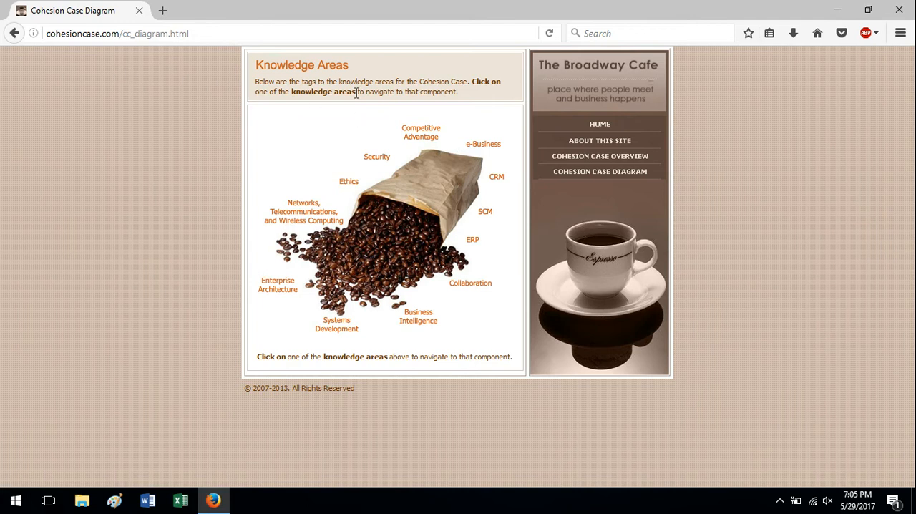
Go back to the cafe home page via HOME in the right-hand menu
click(600, 123)
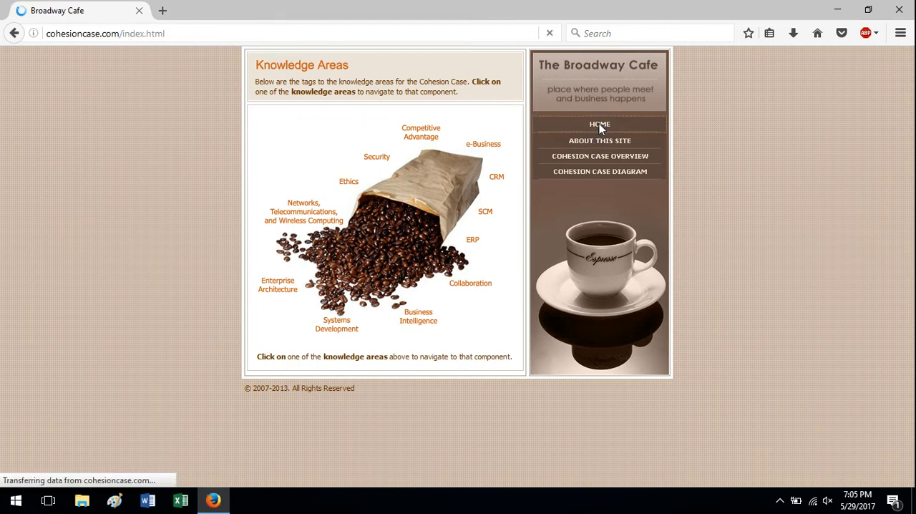
click(600, 123)
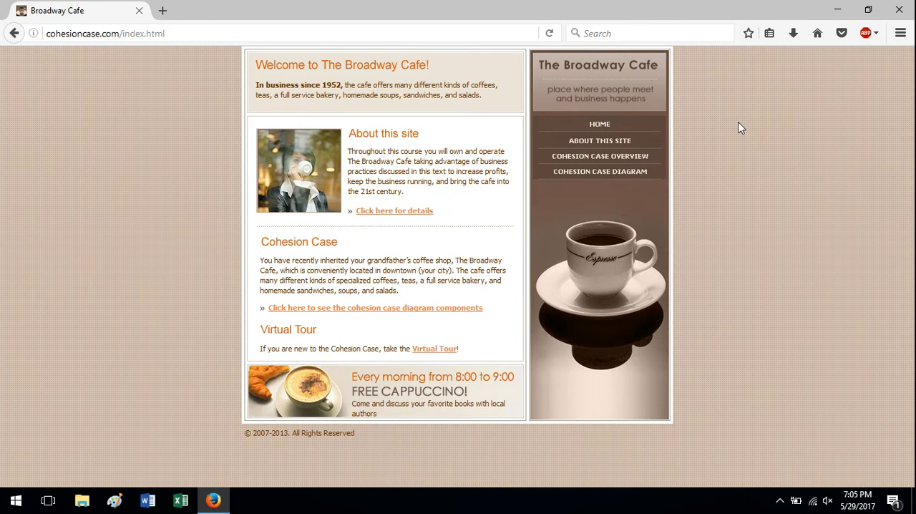
mouse_move(709, 218)
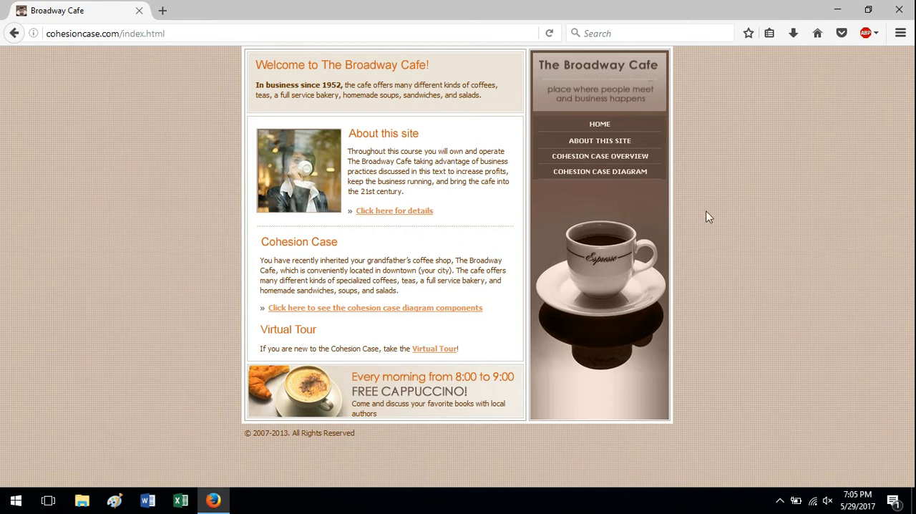
mouse_move(716, 208)
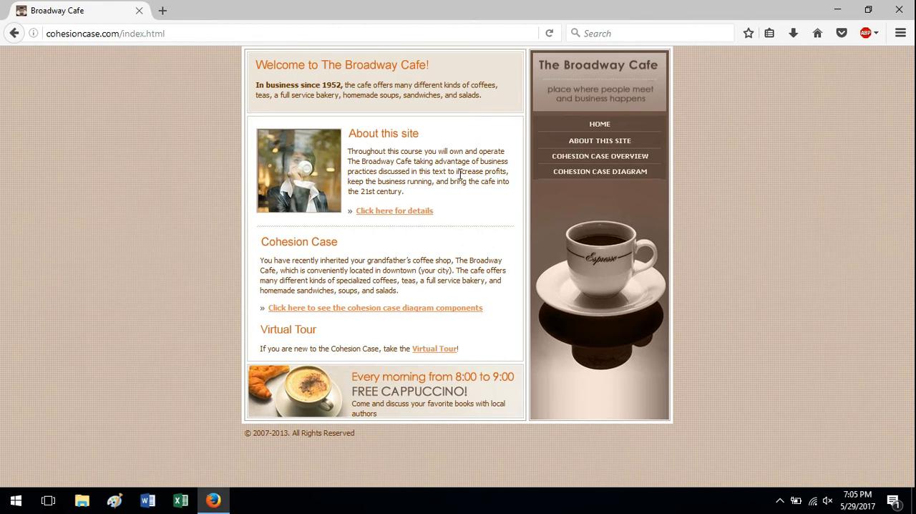
mouse_move(466, 152)
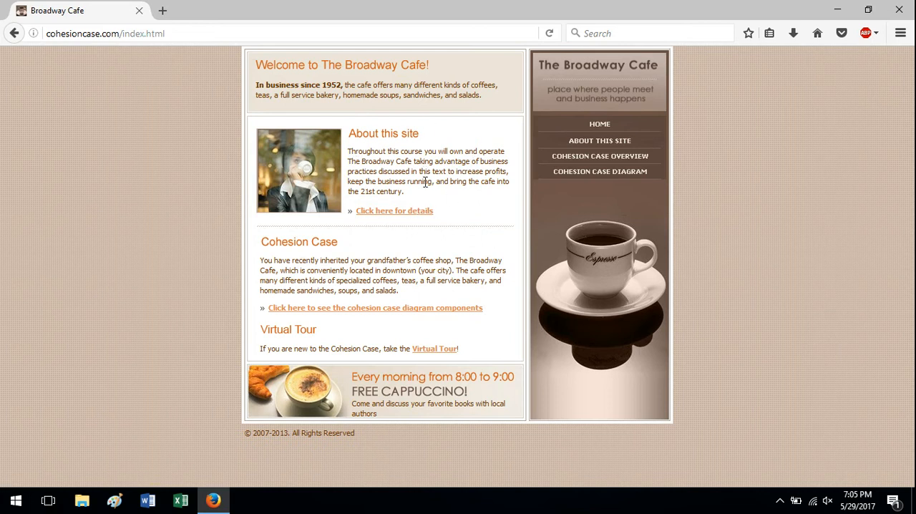
mouse_move(600, 123)
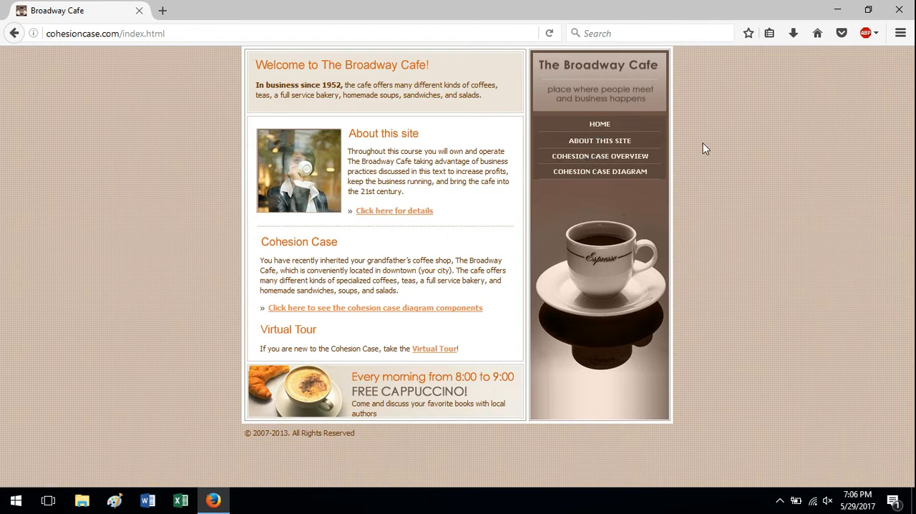
mouse_move(586, 140)
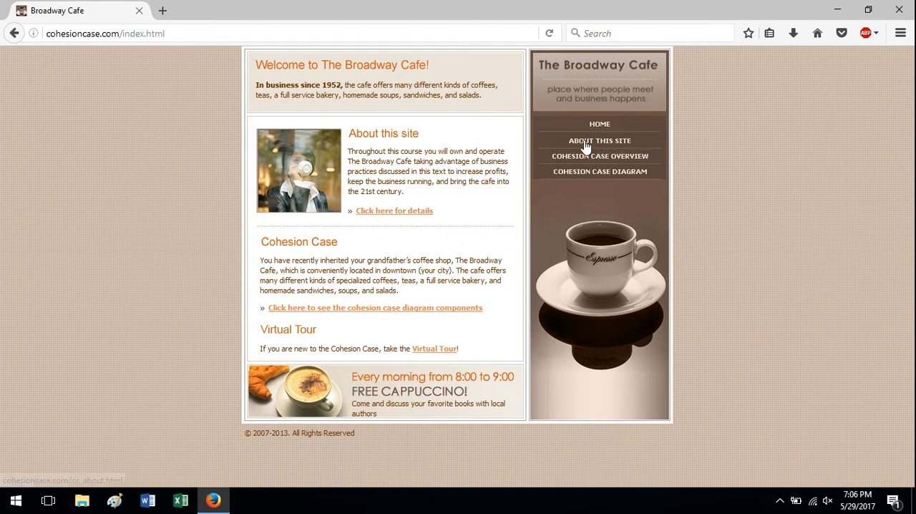
Navigate to About This Site from the right-hand menu
click(600, 140)
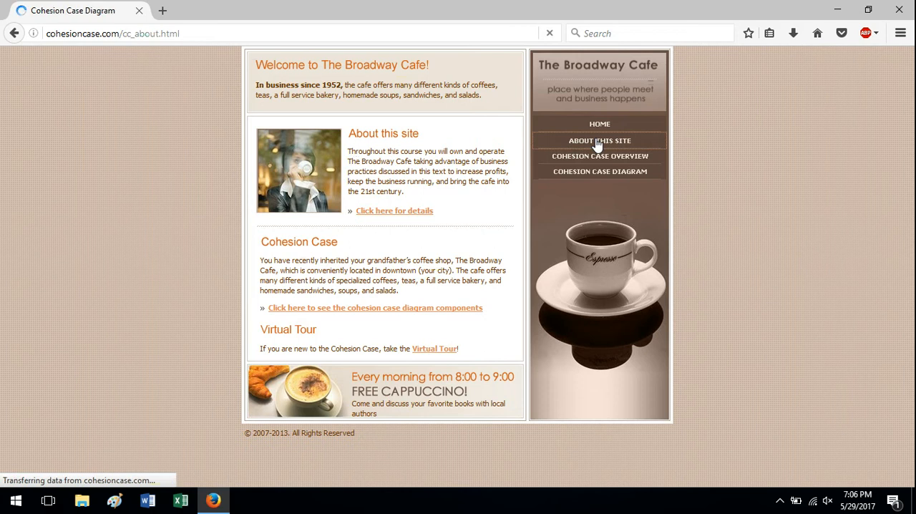
click(599, 141)
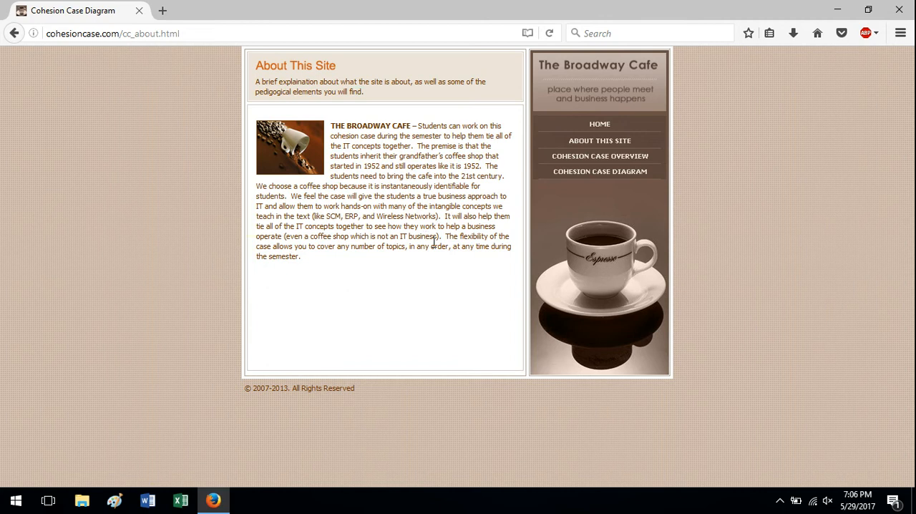
mouse_move(458, 322)
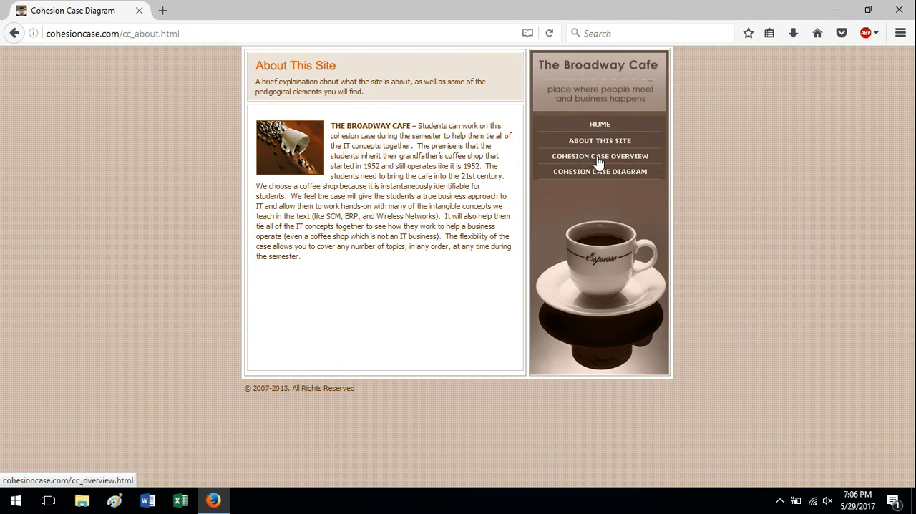
Navigate to Cohesion Case Overview from the site menu
click(600, 156)
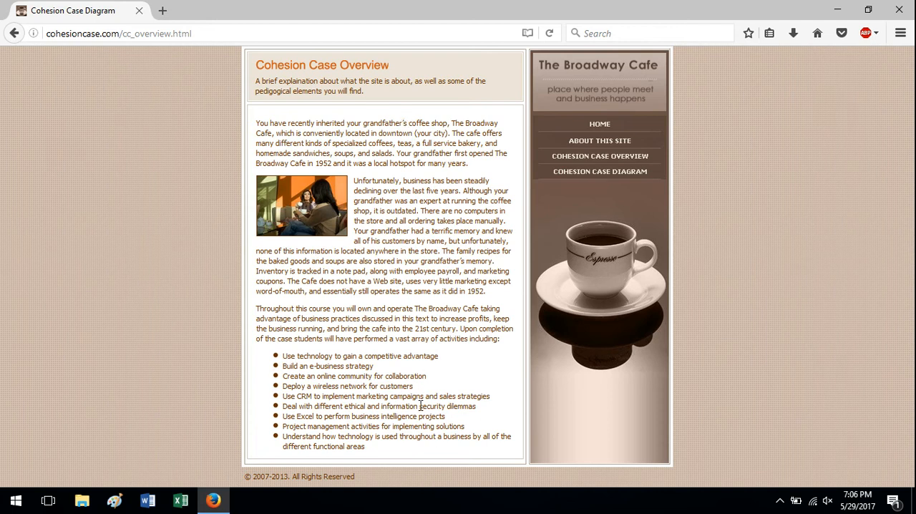
mouse_move(444, 386)
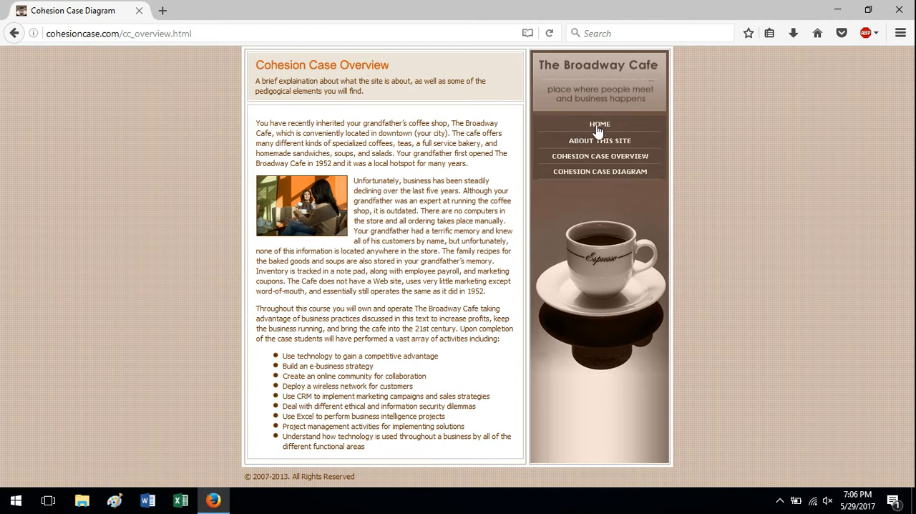
click(600, 123)
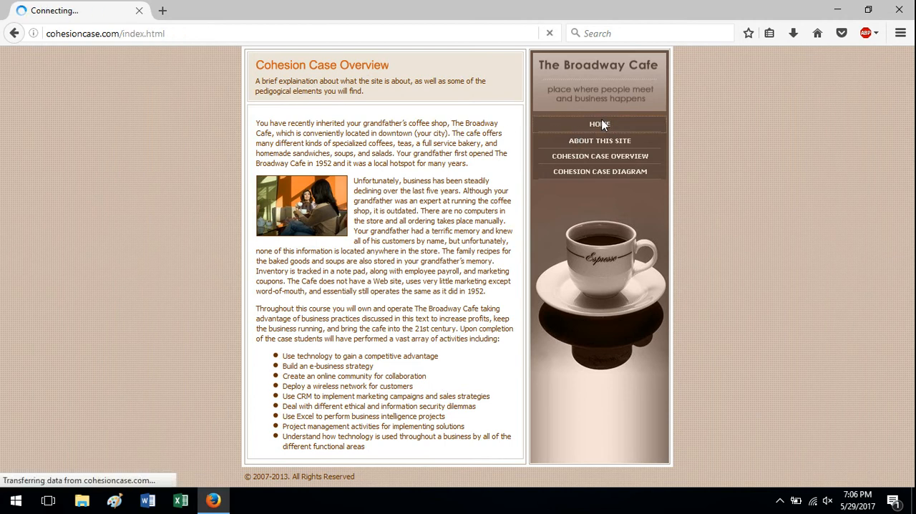
click(600, 123)
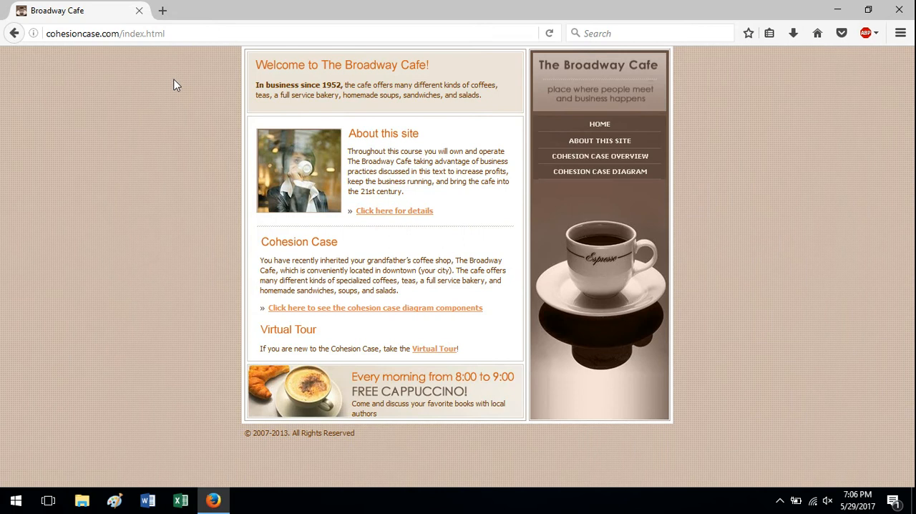
mouse_move(436, 349)
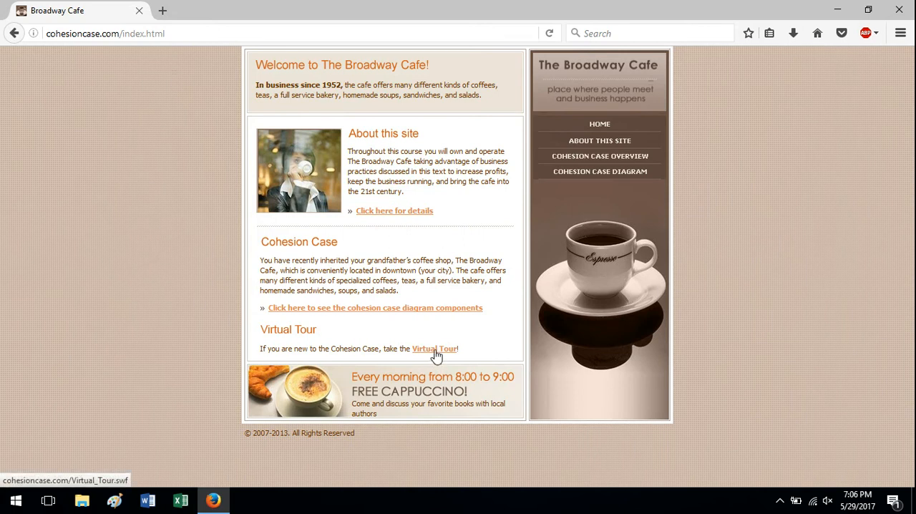
mouse_move(693, 328)
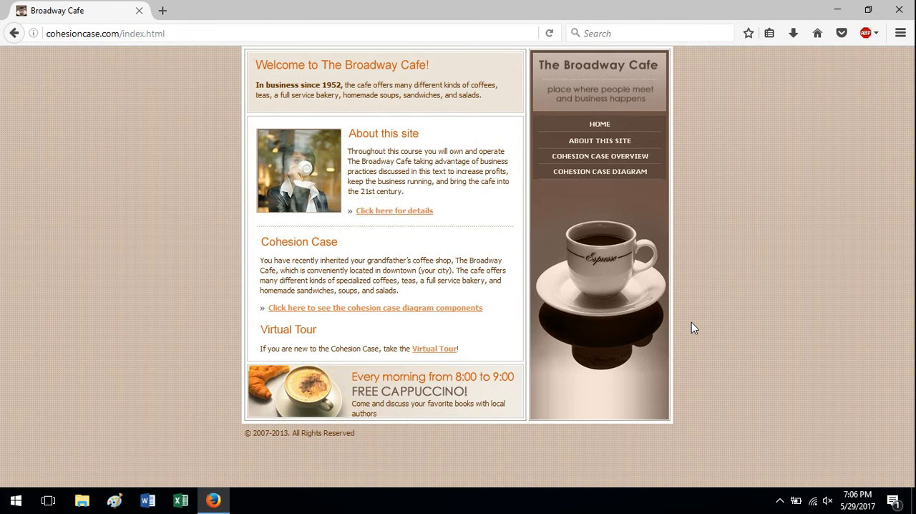
mouse_move(708, 234)
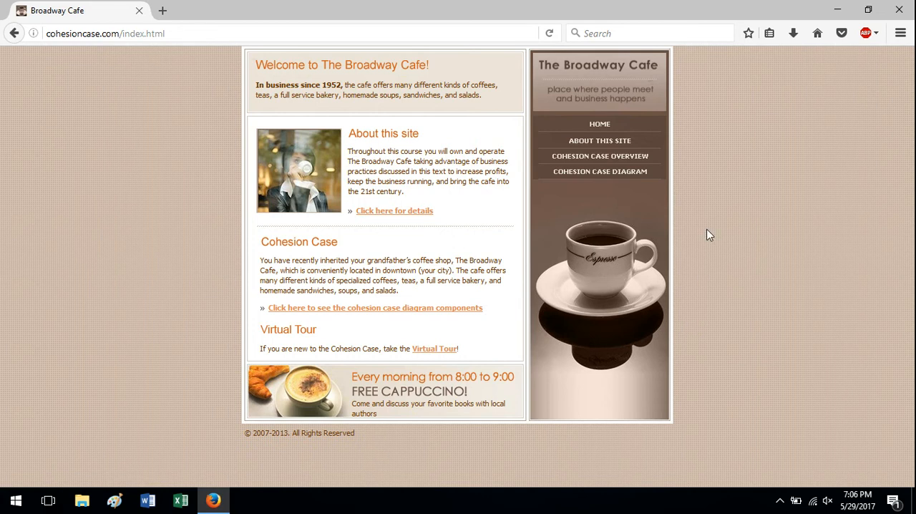
mouse_move(184, 174)
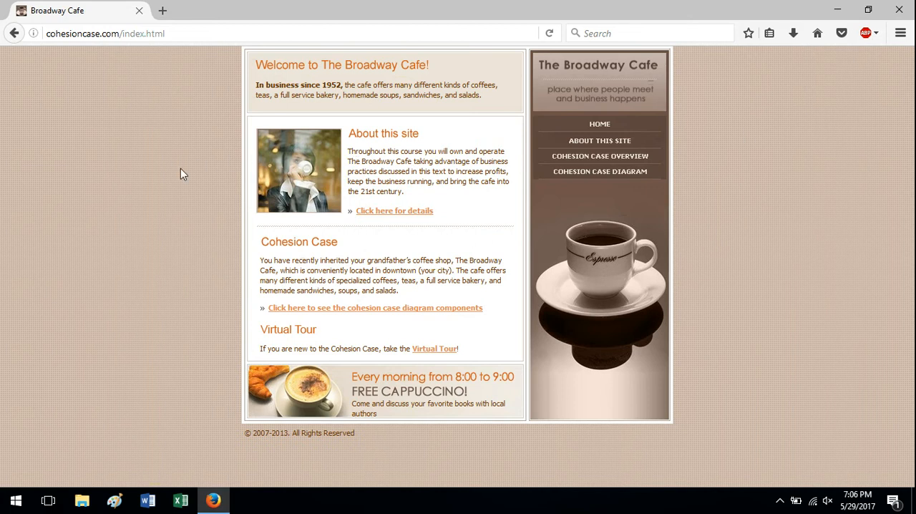
mouse_move(185, 200)
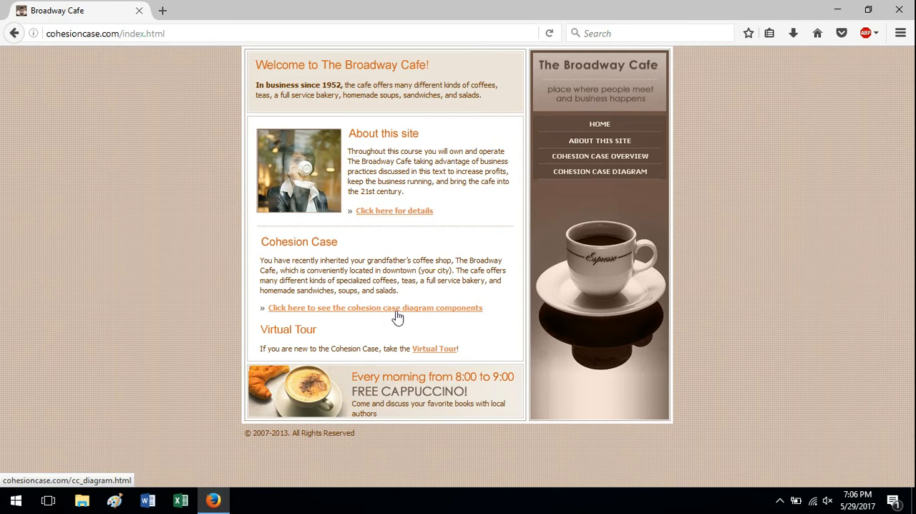
From the cohesion case diagram, enter e-Business and start its Making Business Decisions II project
click(375, 306)
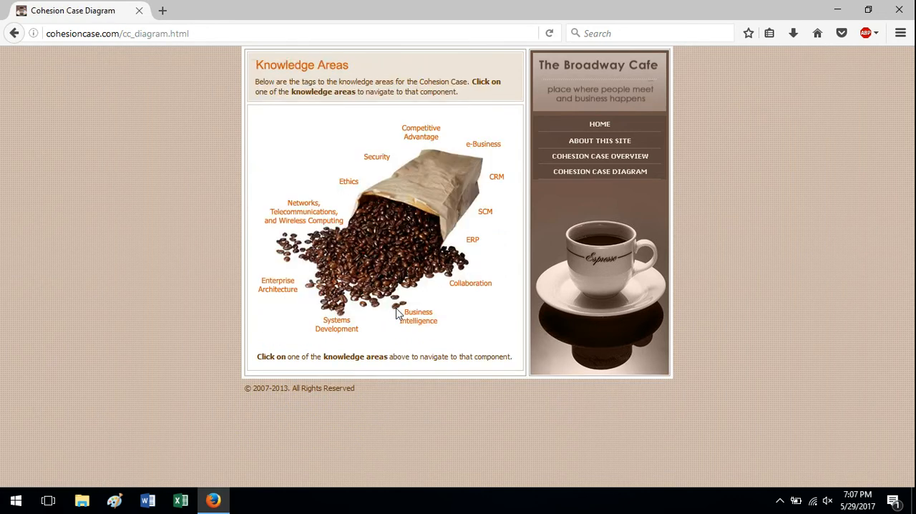
mouse_move(464, 261)
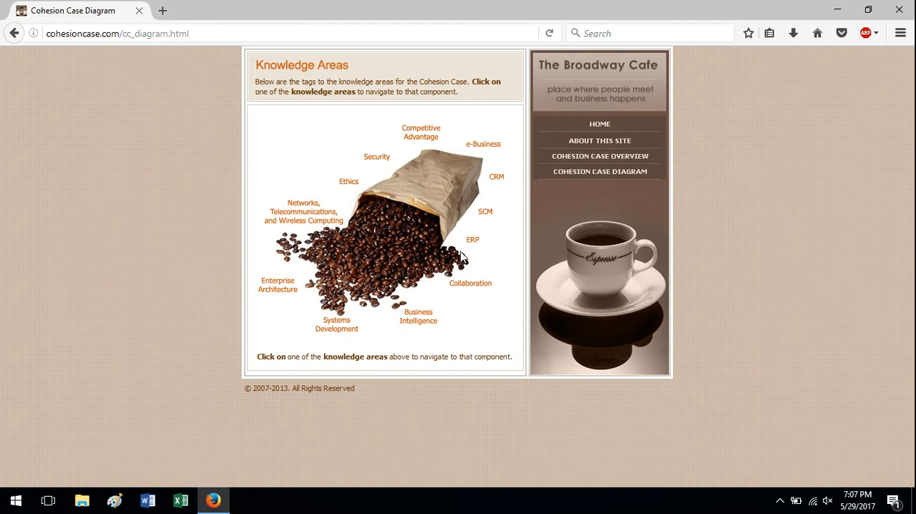
mouse_move(401, 229)
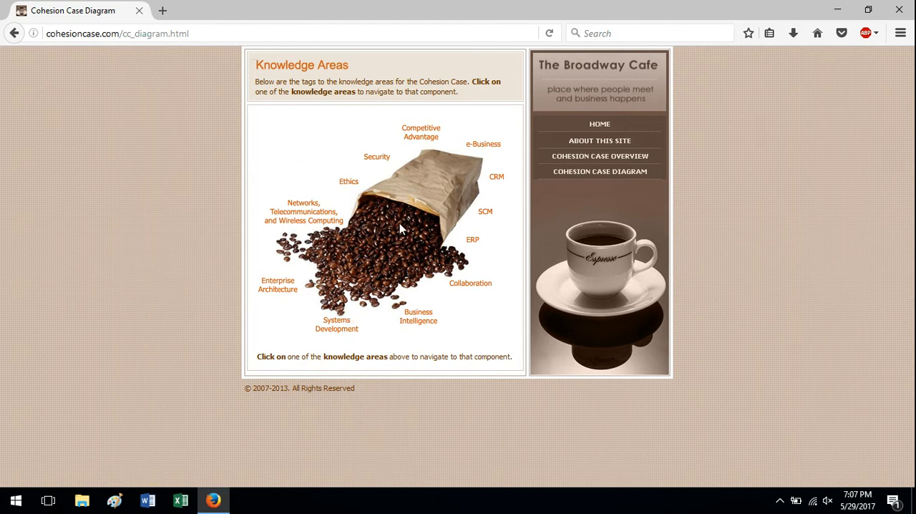
mouse_move(433, 161)
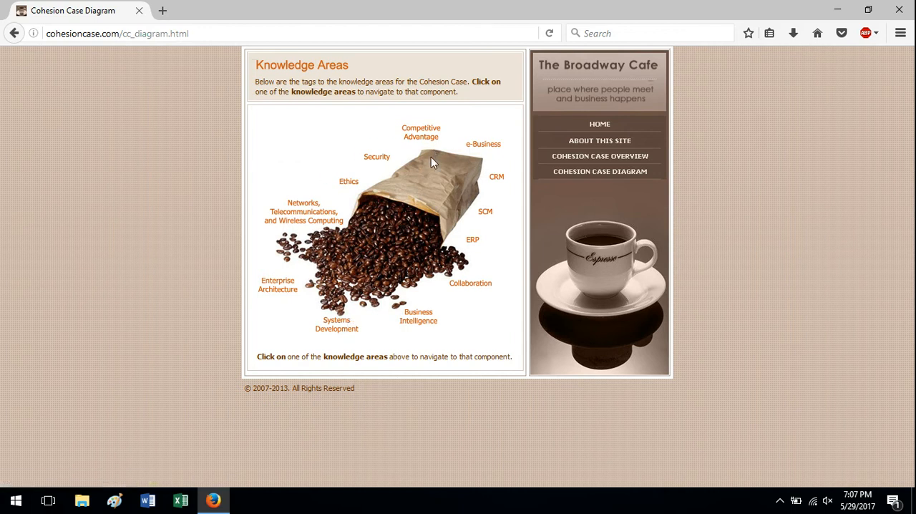
mouse_move(484, 146)
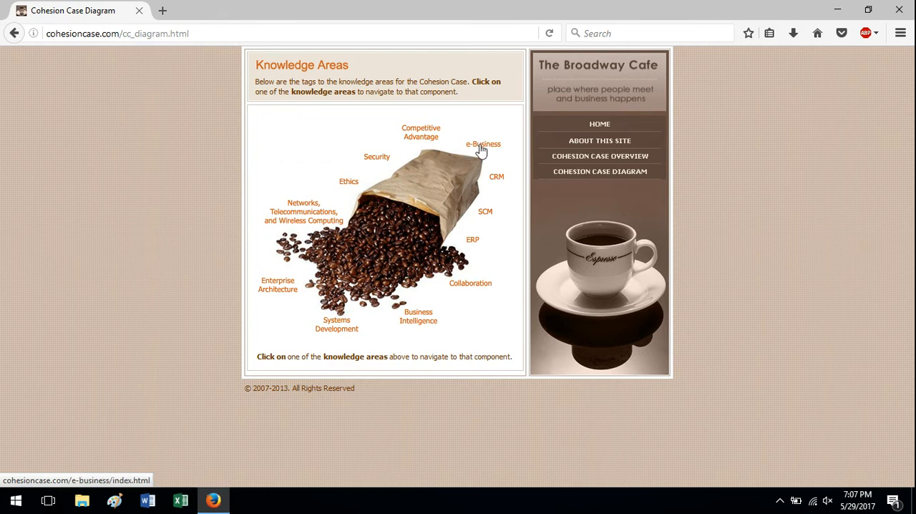
click(482, 143)
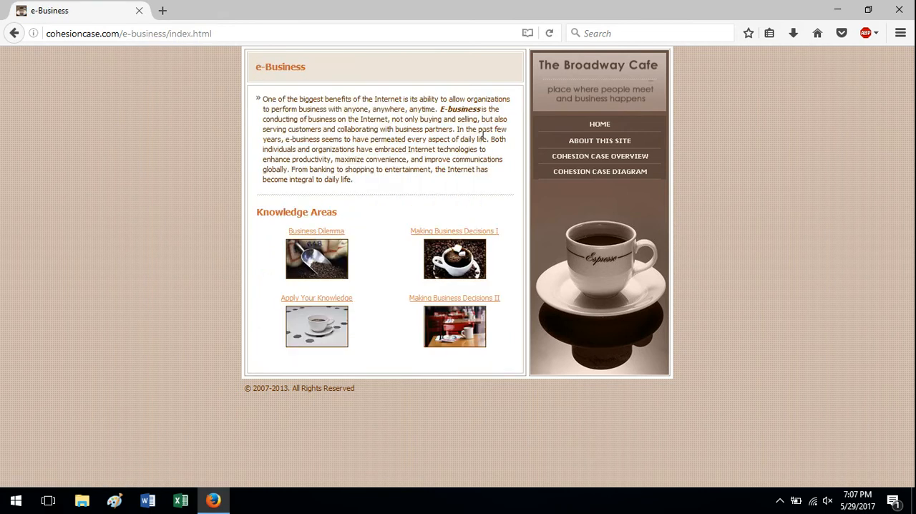
mouse_move(455, 231)
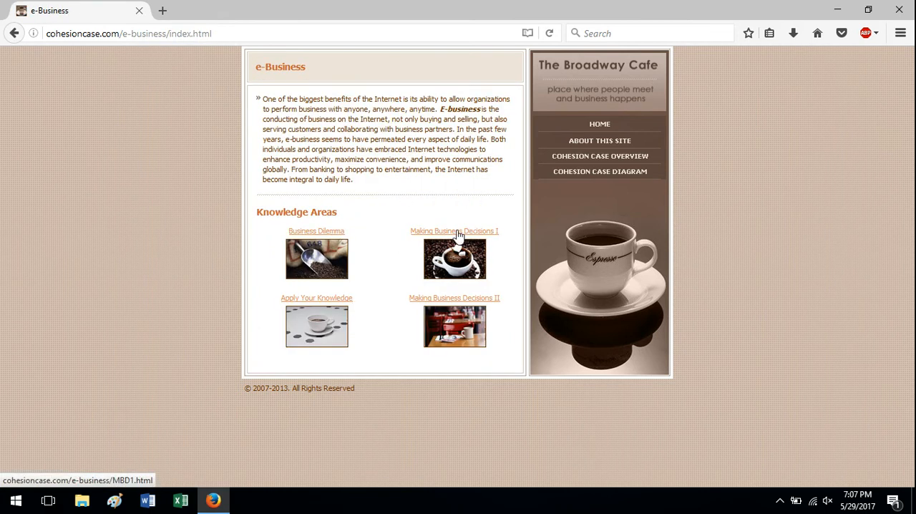
click(454, 298)
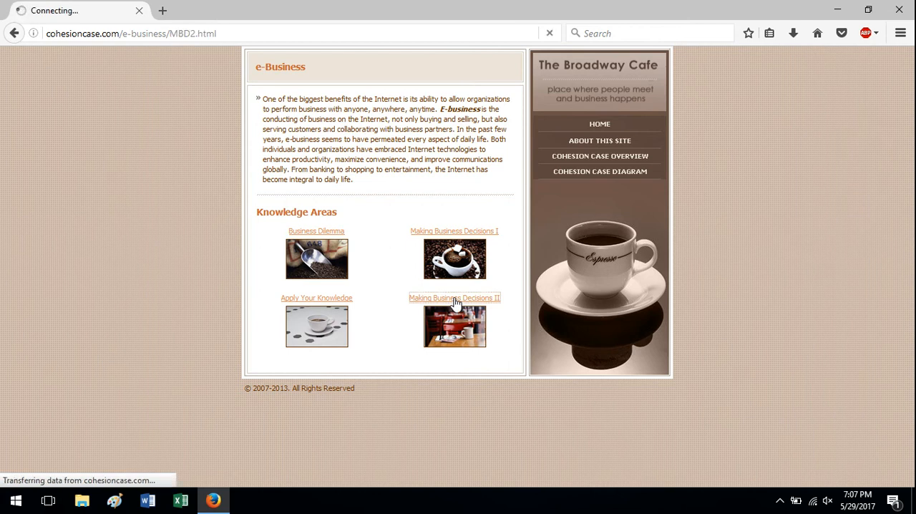
Load the Making Business Decisions II page on analysing Web site metrics files
click(454, 298)
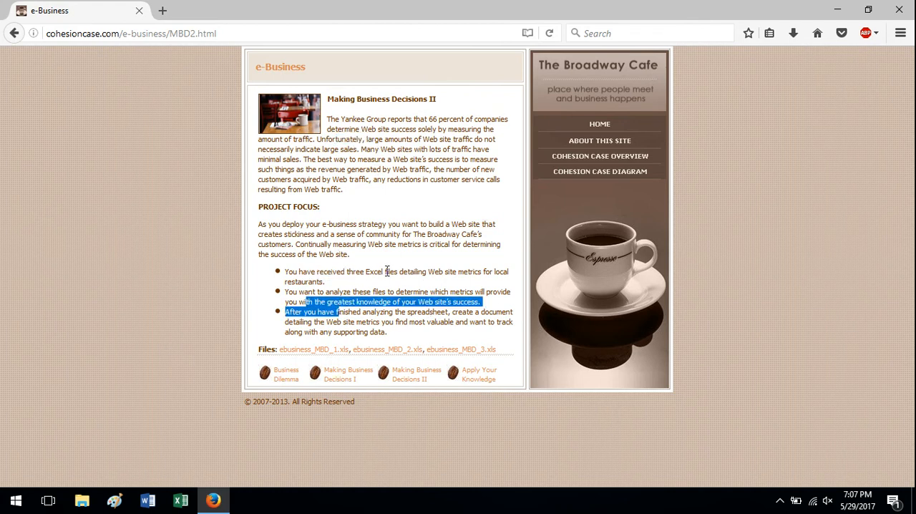
mouse_move(408, 259)
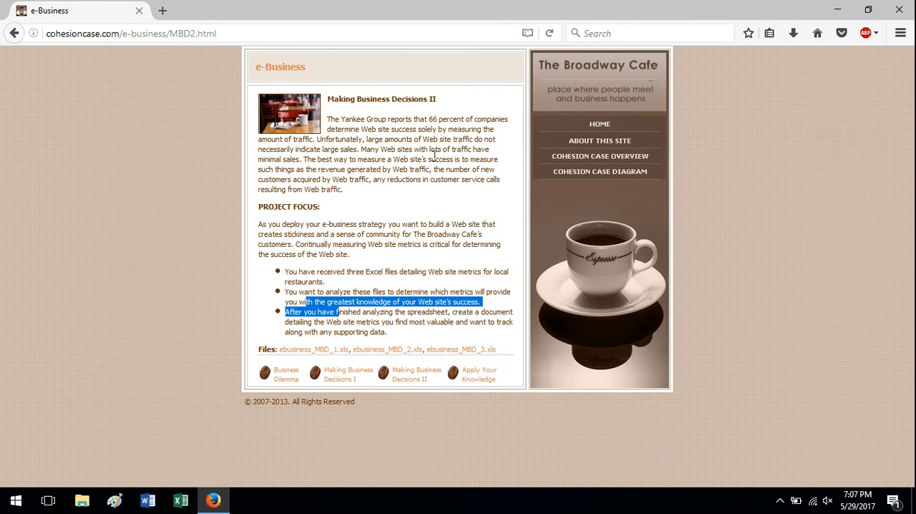
mouse_move(297, 223)
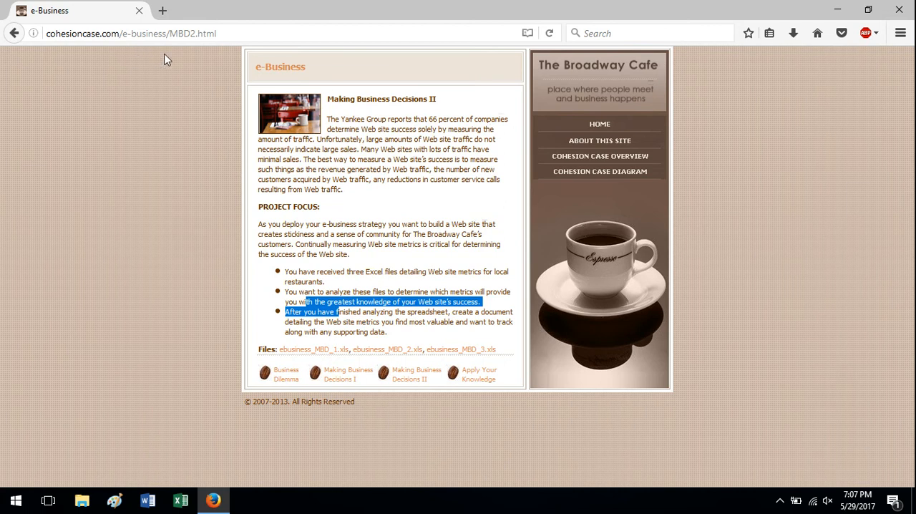
Go back to the cafe home page via HOME in the right-hand menu
click(599, 123)
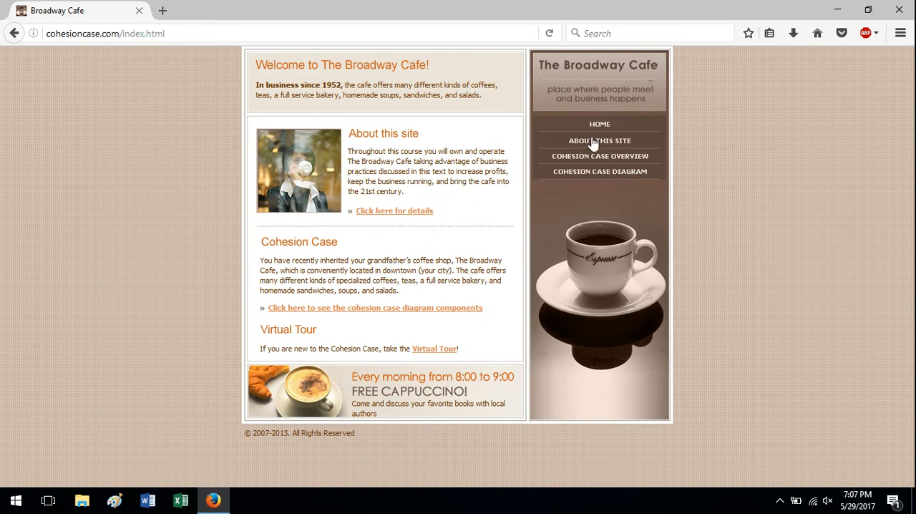
mouse_move(704, 155)
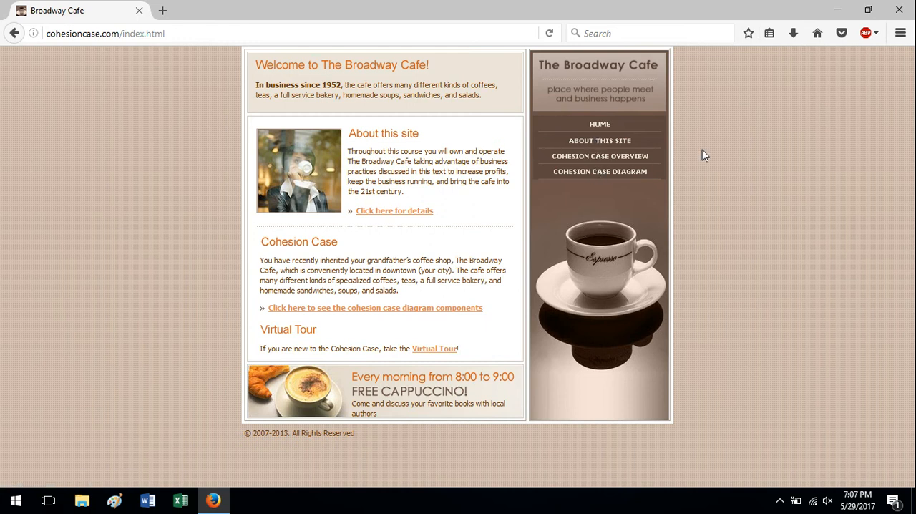
mouse_move(384, 315)
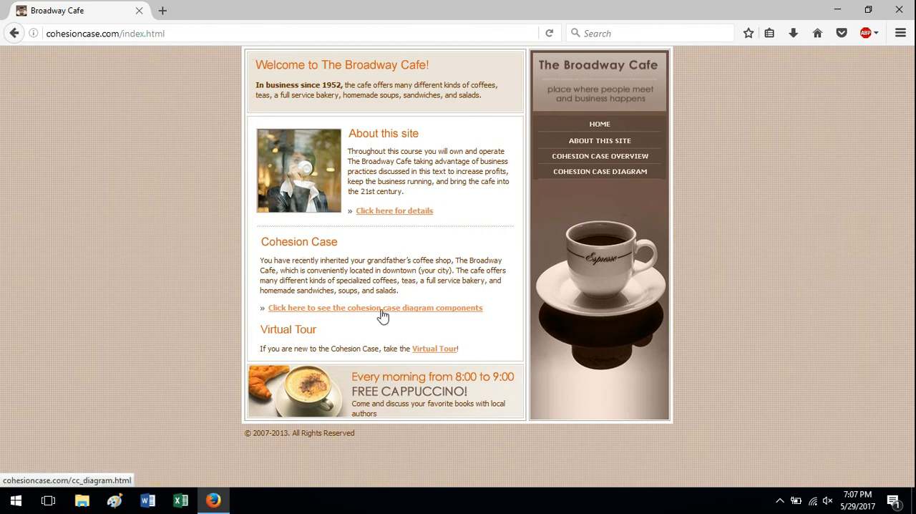
Bring up the cohesion case diagram of knowledge areas from the home page
click(375, 306)
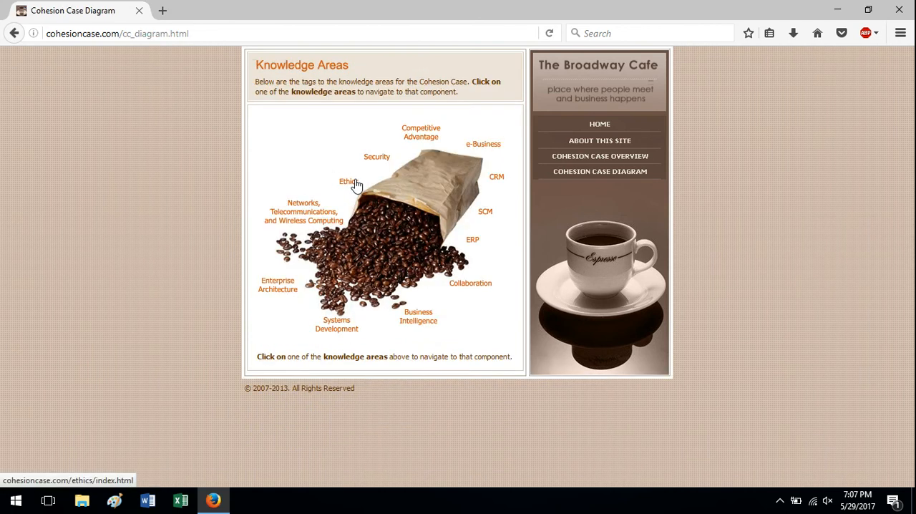
mouse_move(575, 226)
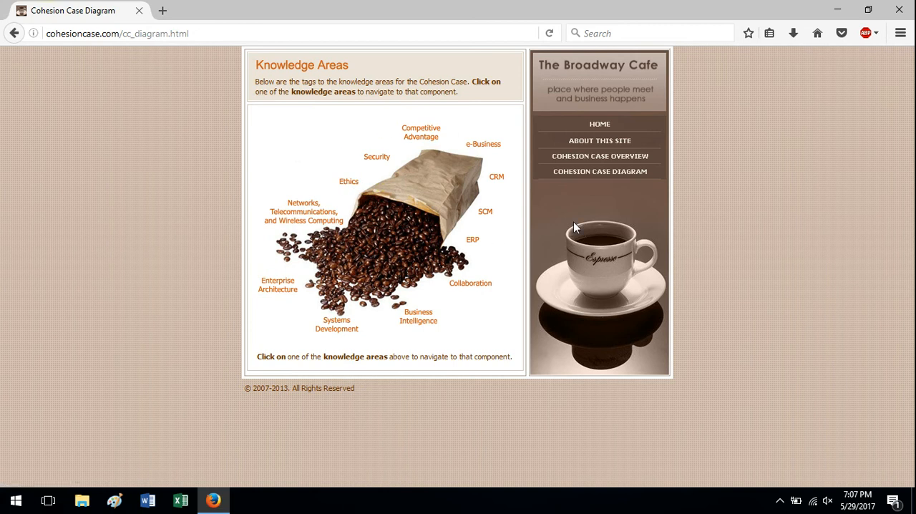
mouse_move(687, 198)
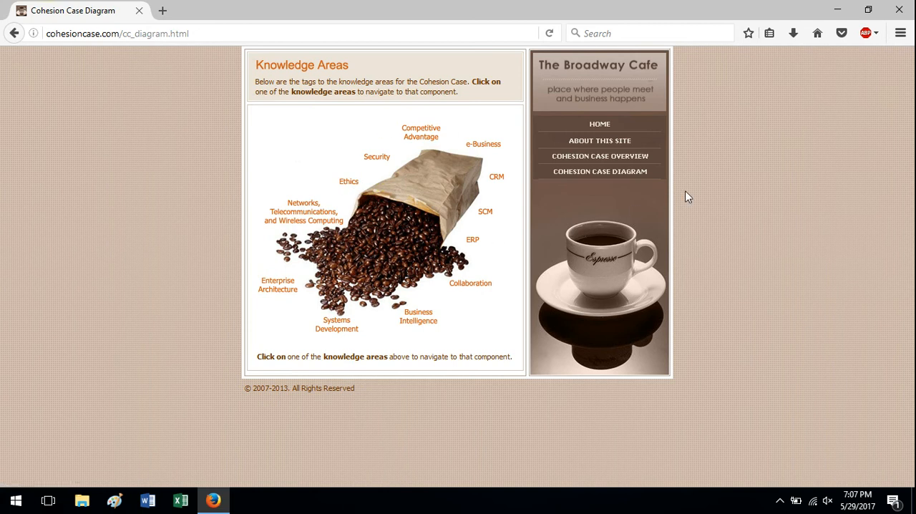
mouse_move(742, 177)
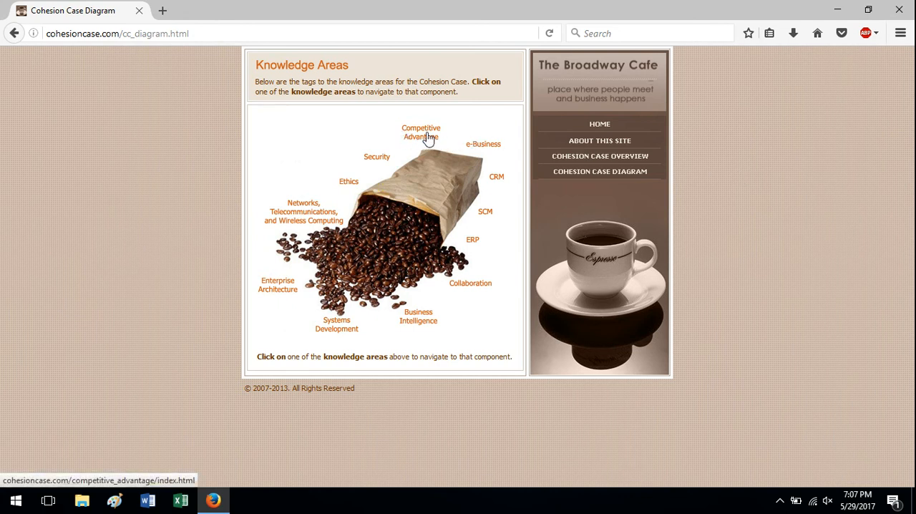
mouse_move(458, 204)
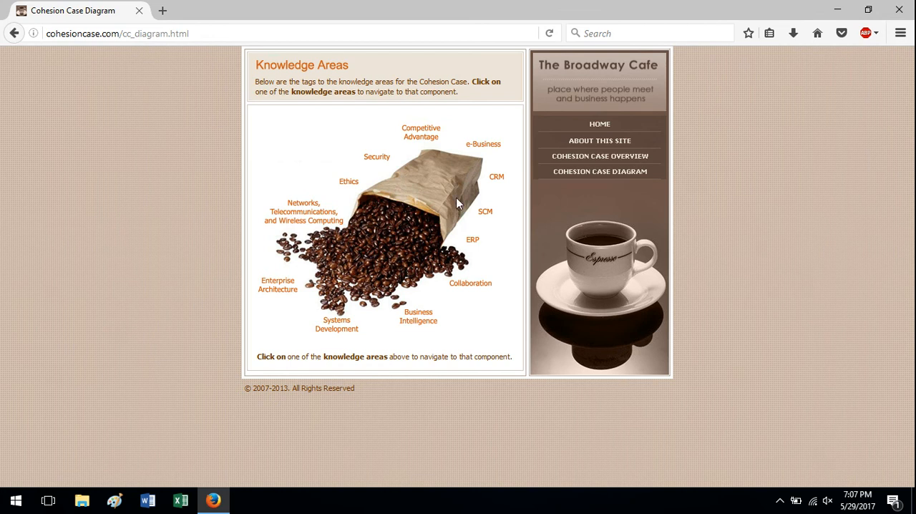
mouse_move(448, 210)
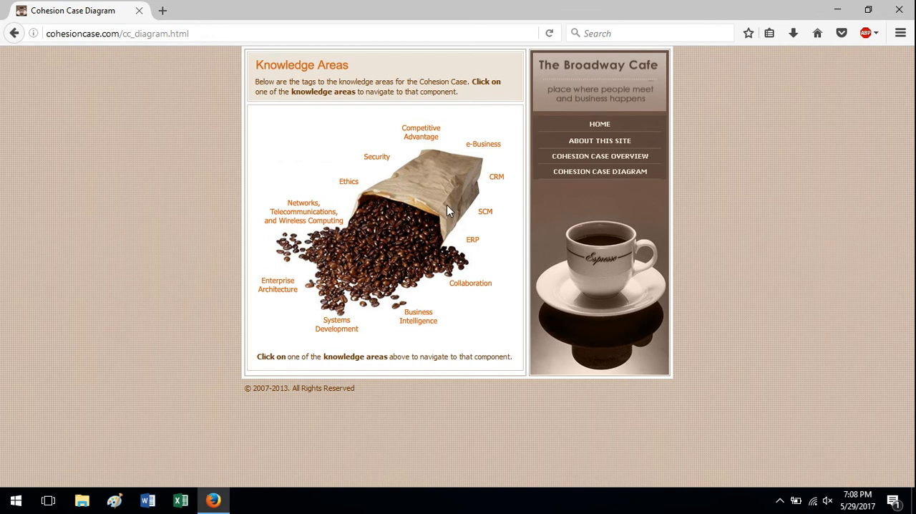
mouse_move(478, 144)
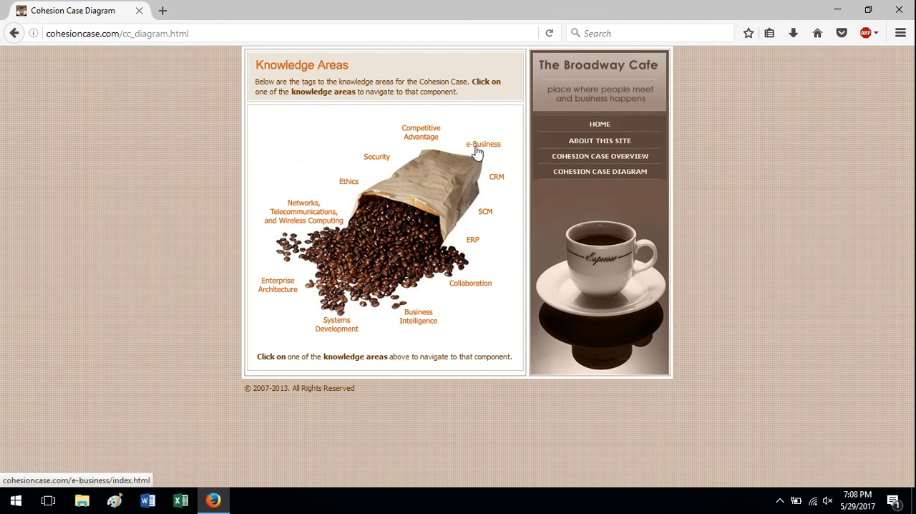
mouse_move(486, 150)
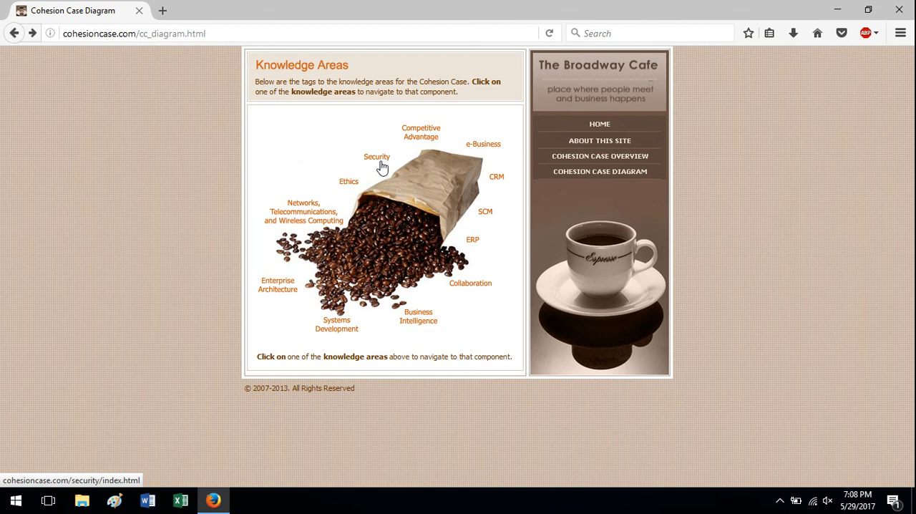
mouse_move(385, 117)
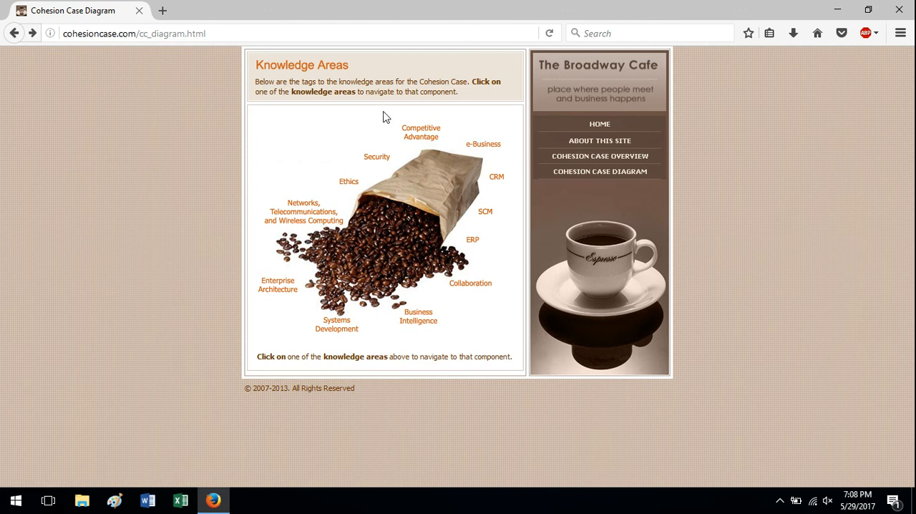
mouse_move(422, 131)
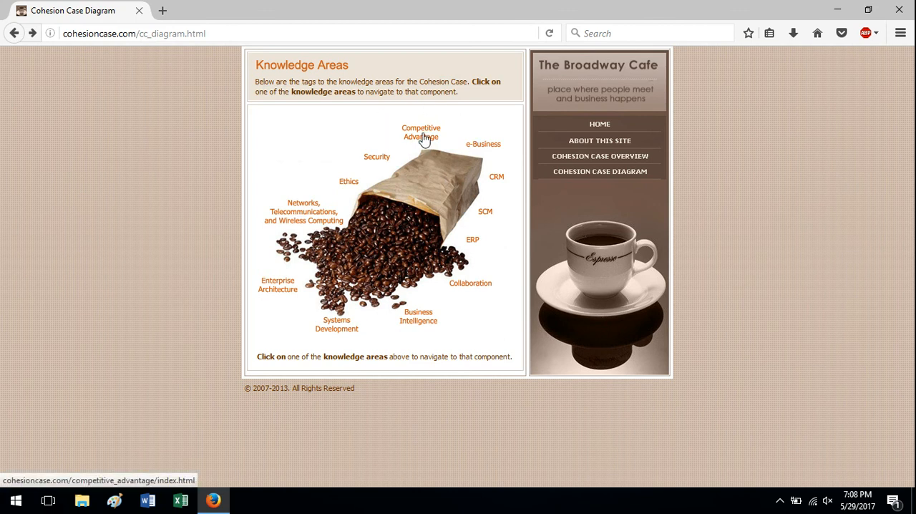
mouse_move(458, 144)
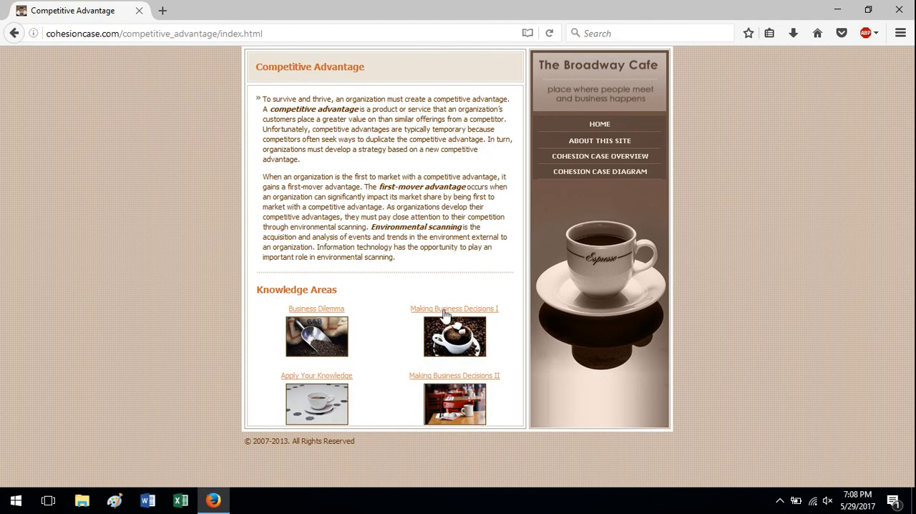
Go to Competitive Advantage's Making Business Decisions I page on Porter's Five Forces
click(454, 310)
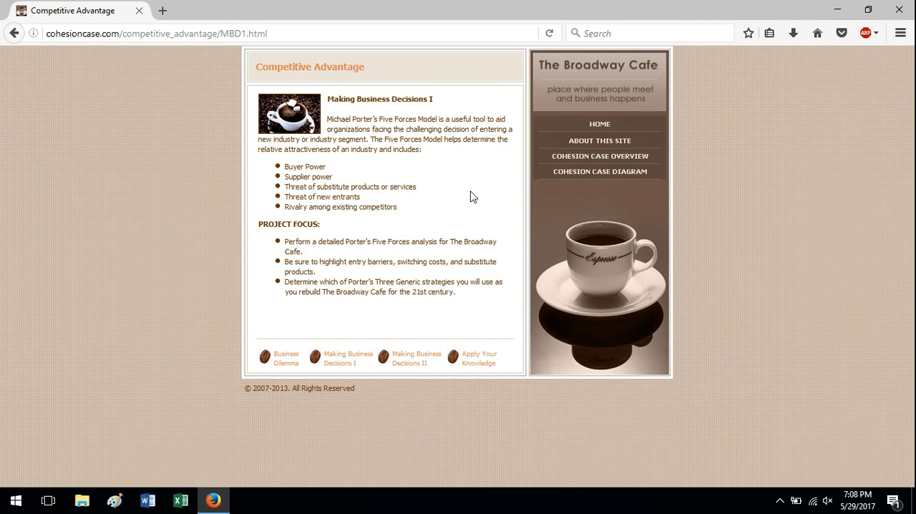
mouse_move(391, 236)
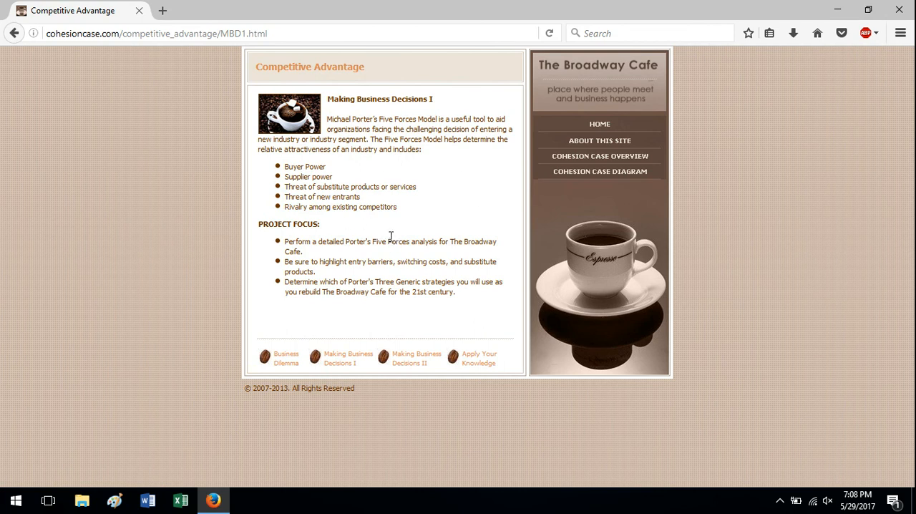